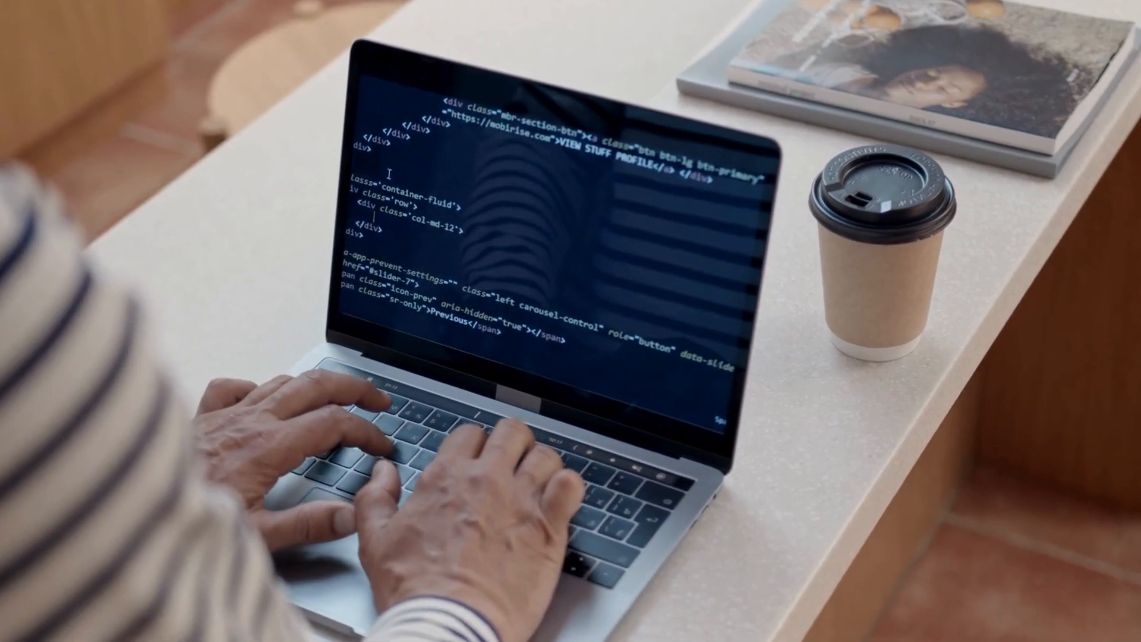
text(<h1></h1>)
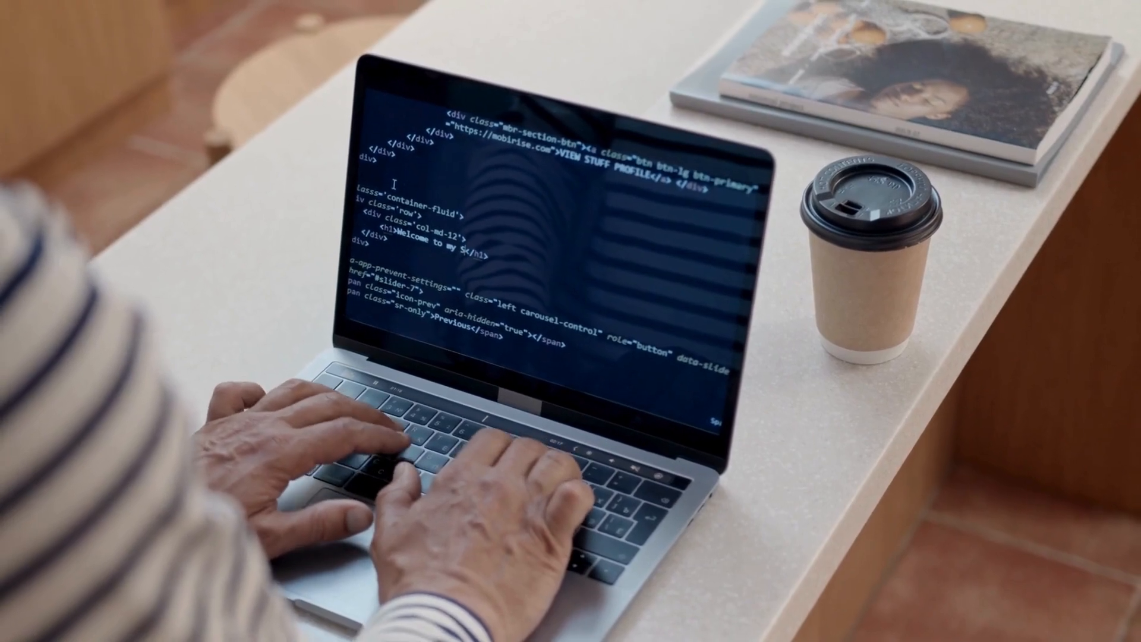
text(ite)
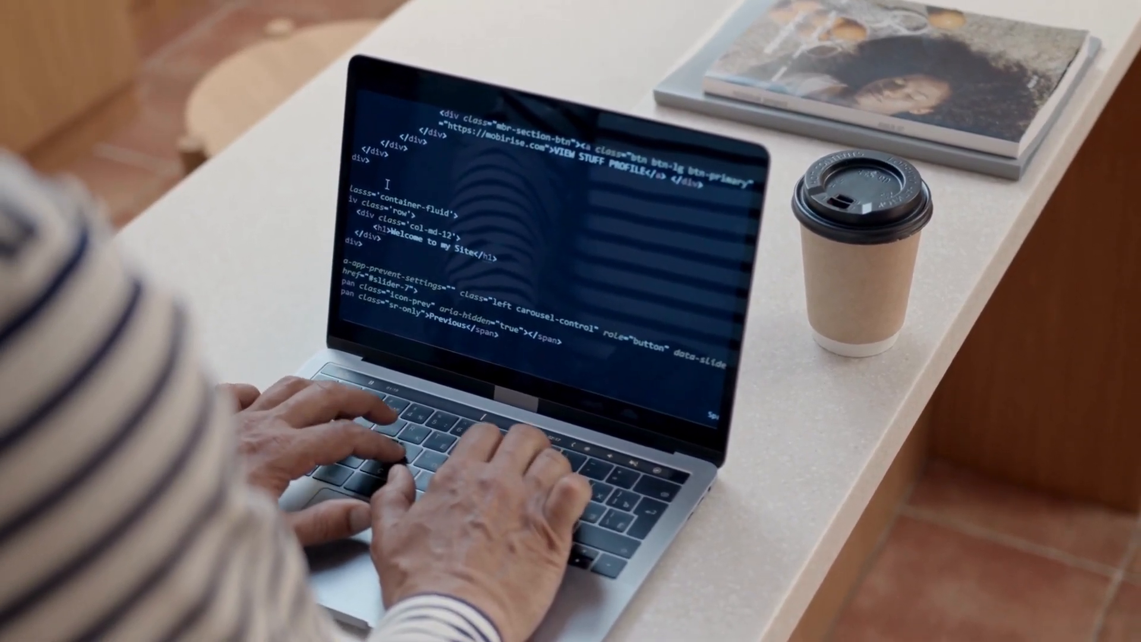